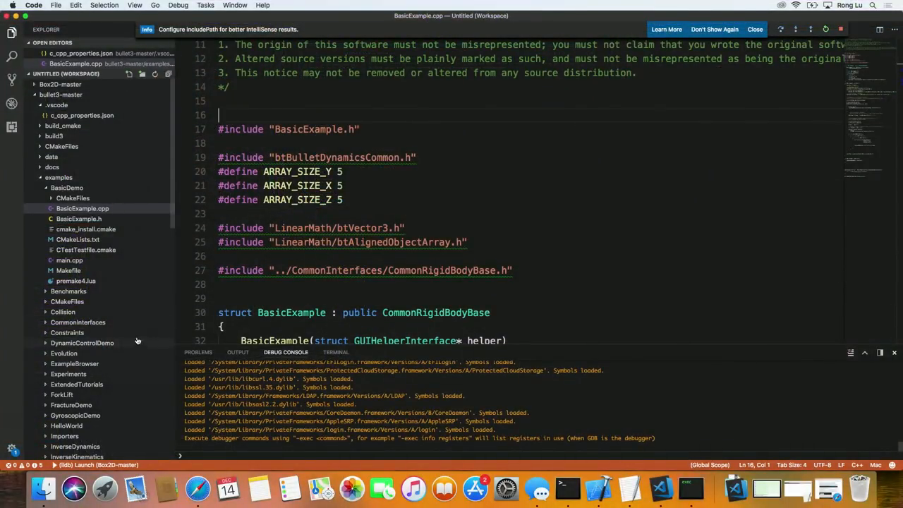
- Open build_cmake_pybullet_double.sh from the Explorer and view the end of its cmake line
scroll("down", 3)
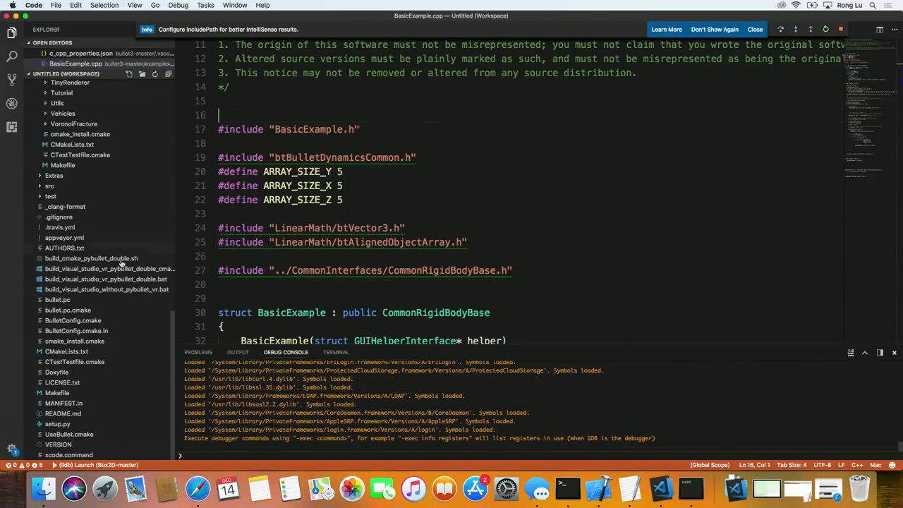
left_click(90, 258)
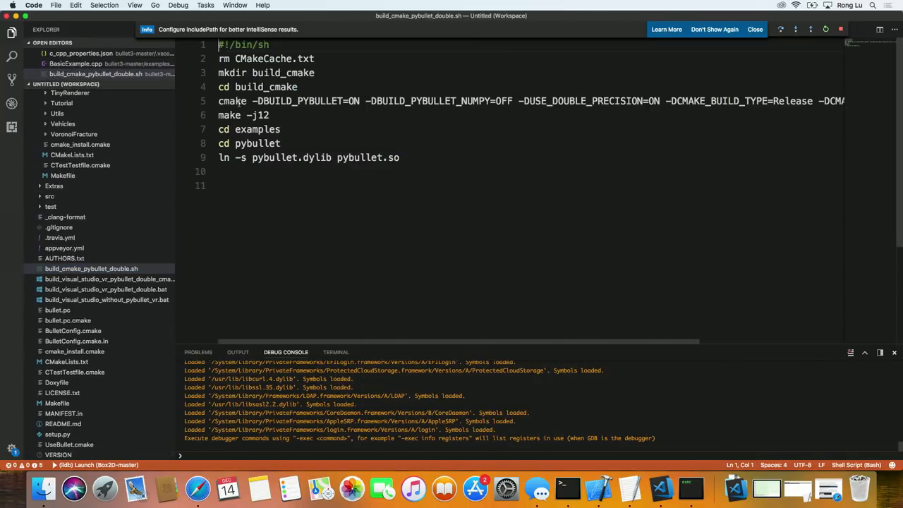
double_click(231, 102)
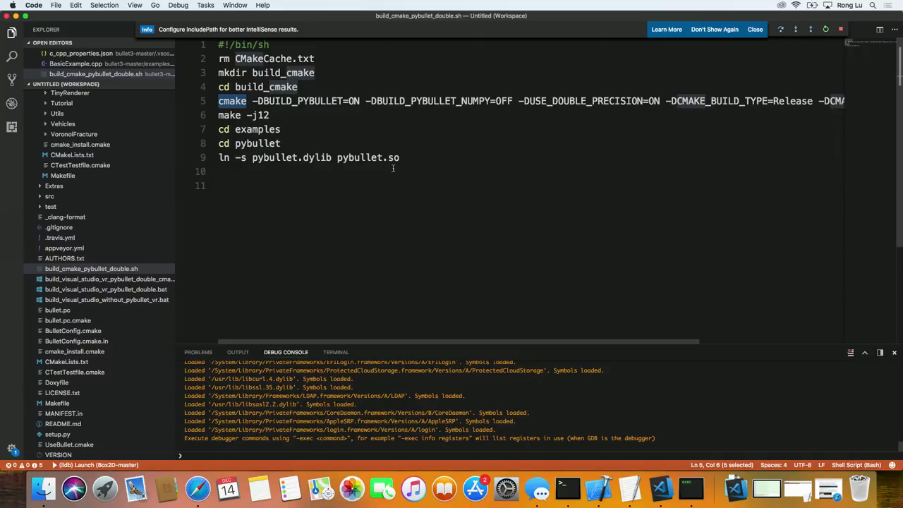
left_click(400, 158)
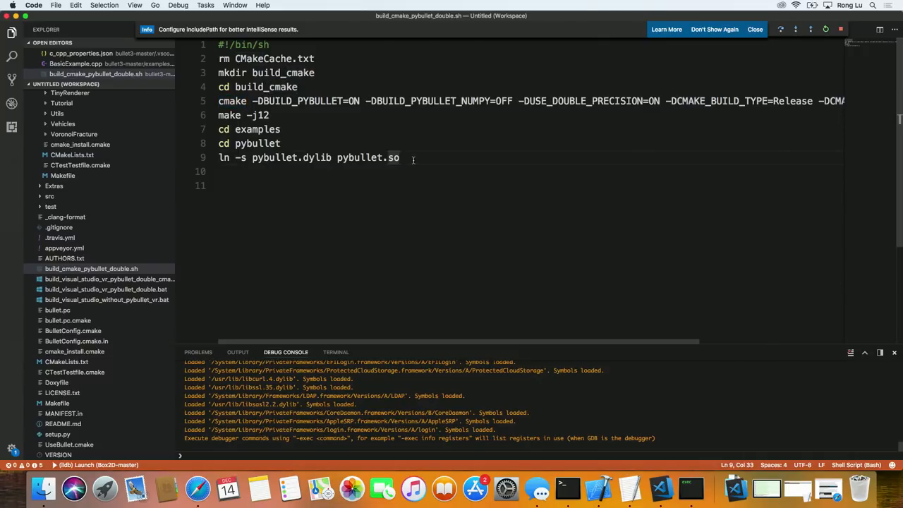
mouse_move(601, 313)
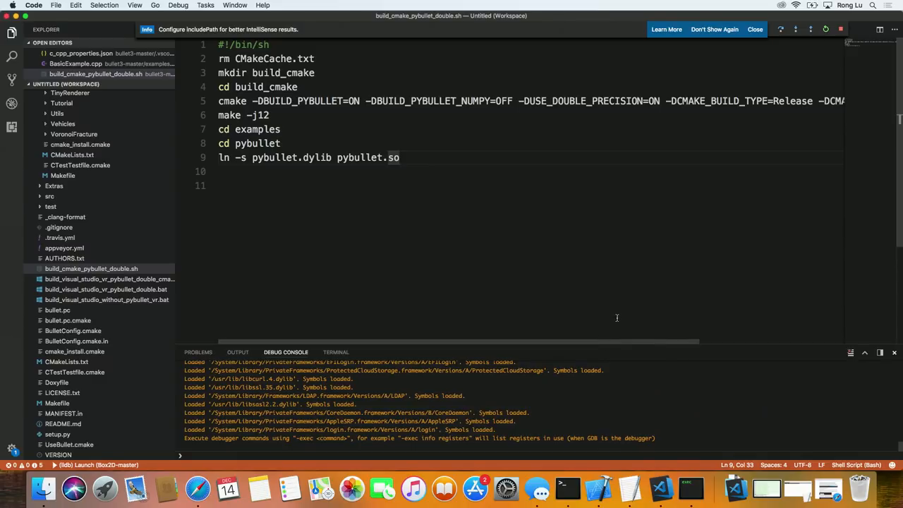
mouse_move(615, 344)
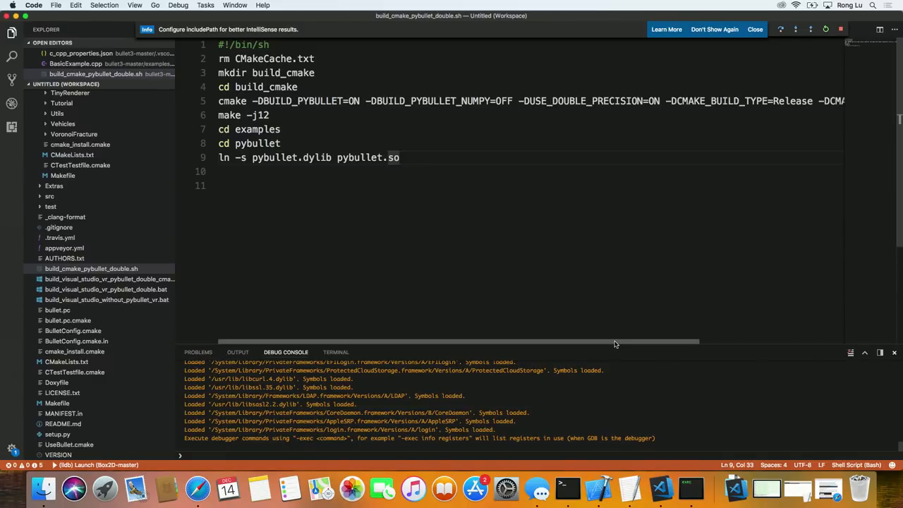
scroll("right", 3)
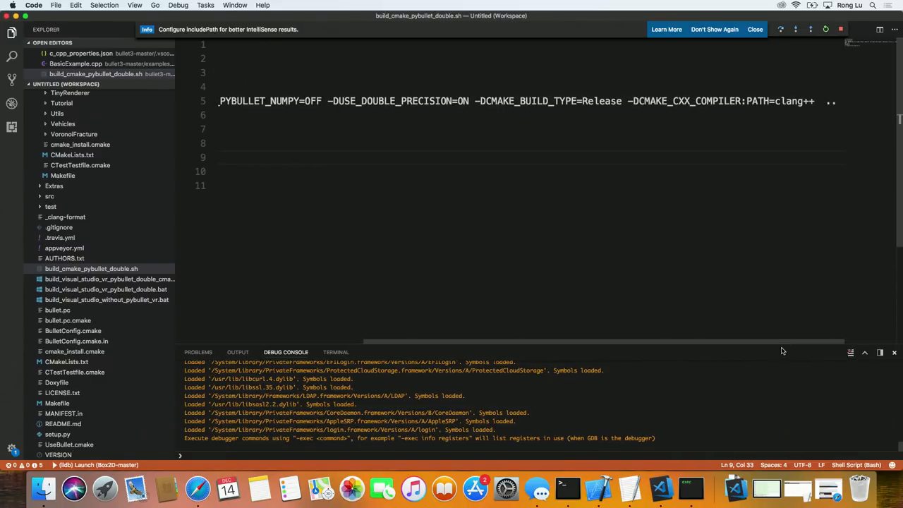
mouse_move(629, 487)
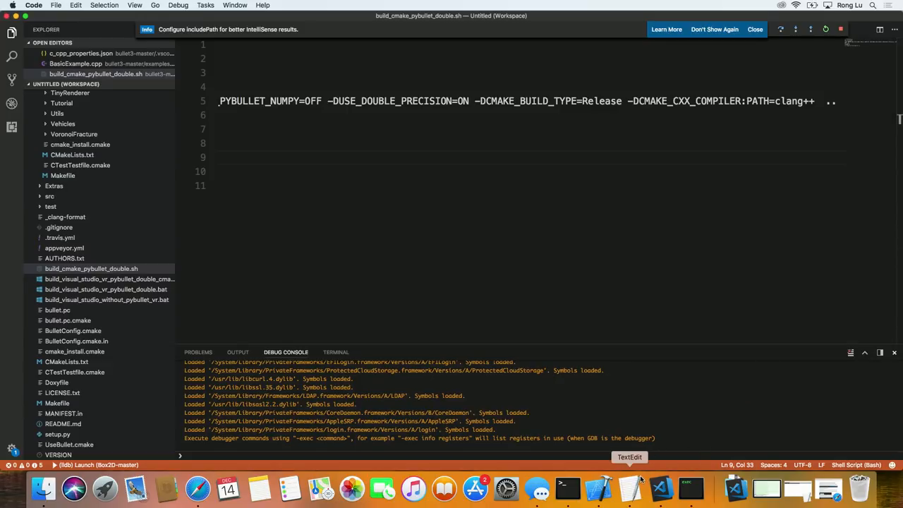
- Append -DCMAKE_EXPORT_COMPILE_COMMANDS=ON to the cmake line after checking the TextEdit note
left_click(629, 487)
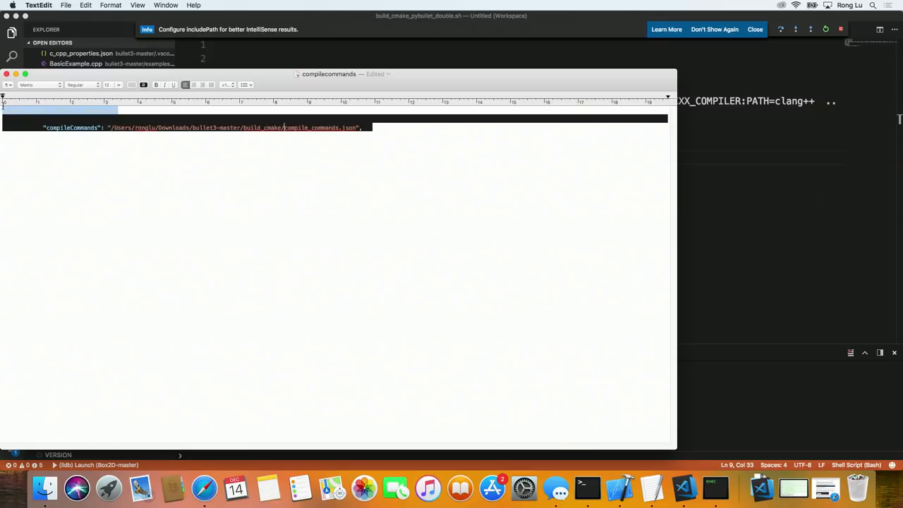
mouse_move(773, 166)
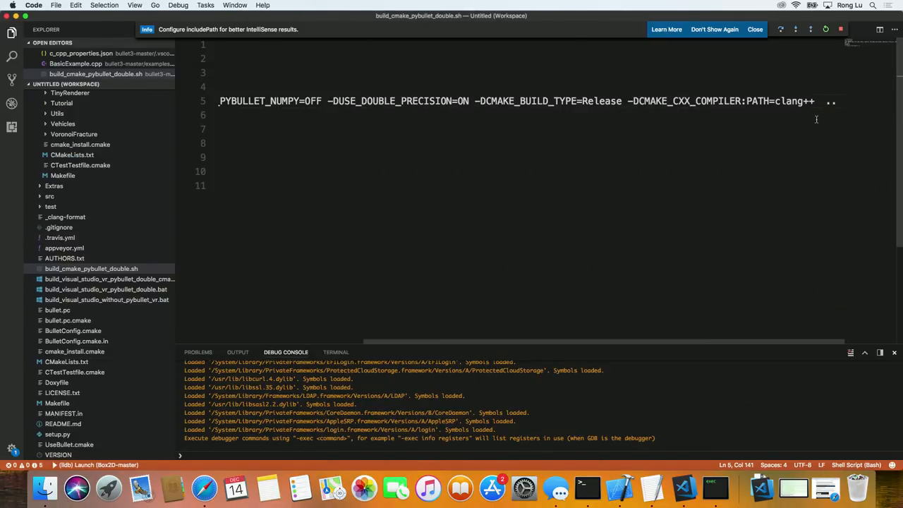
type("-DCMAKE_EXPORT_COMPILE_COMMANDS=ON")
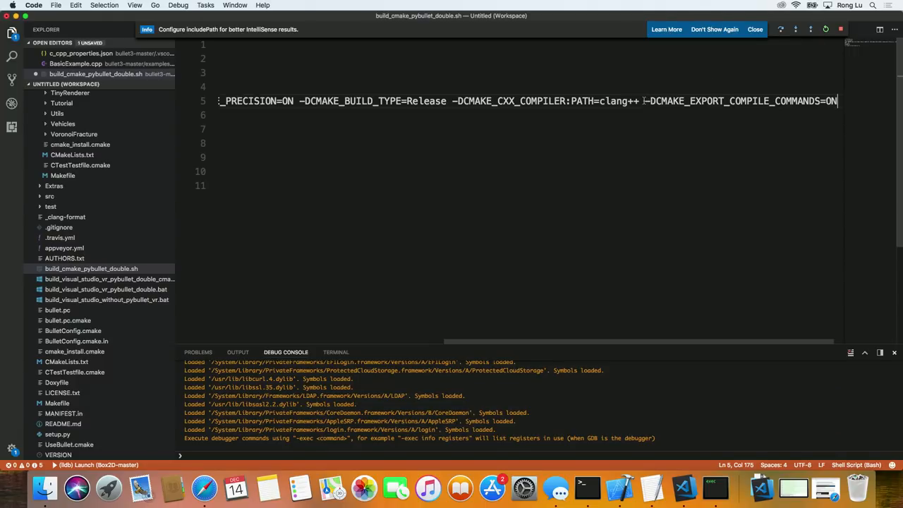
left_click(643, 101)
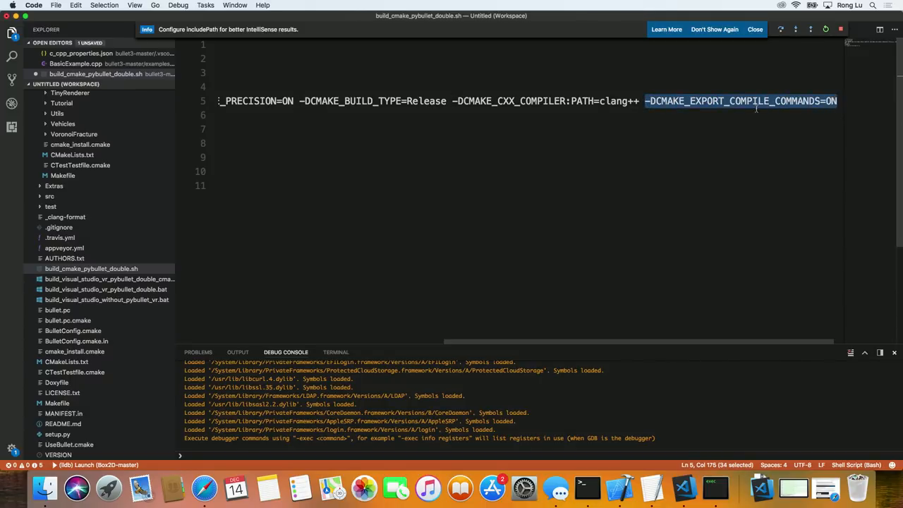
mouse_move(711, 107)
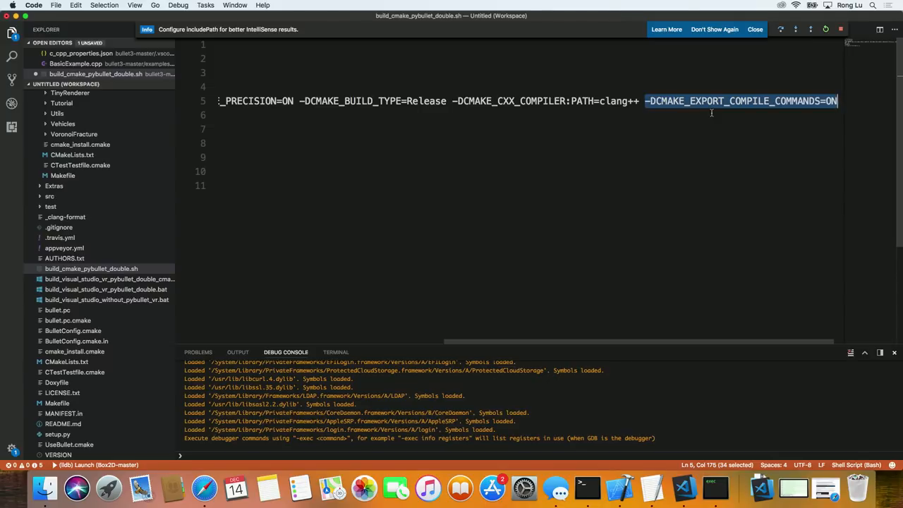
mouse_move(423, 268)
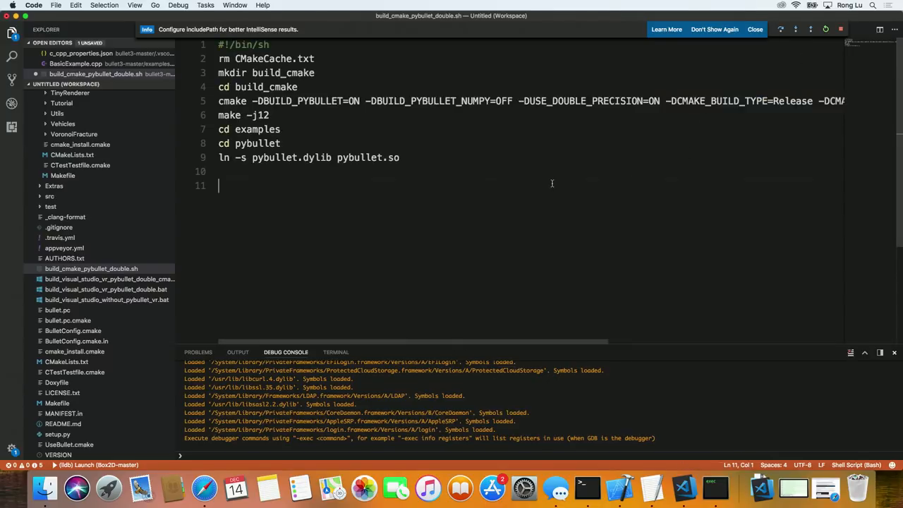
mouse_move(453, 185)
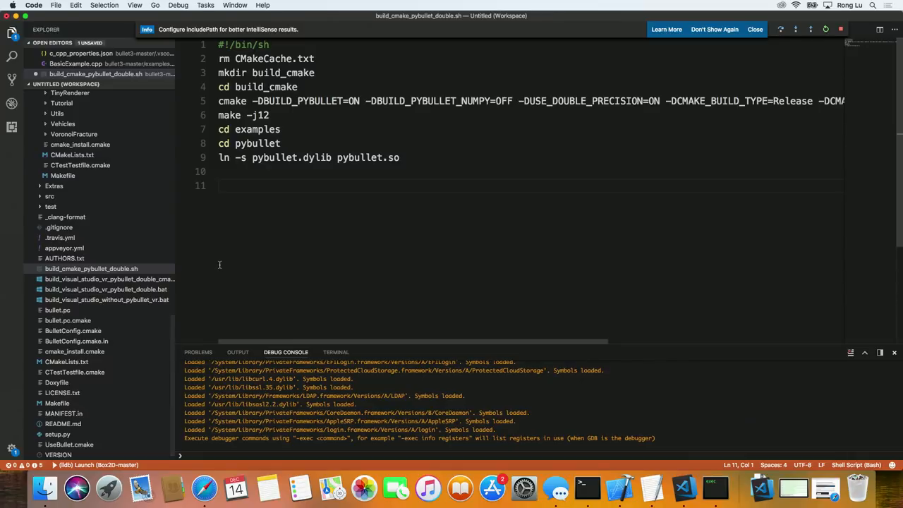
mouse_move(77, 116)
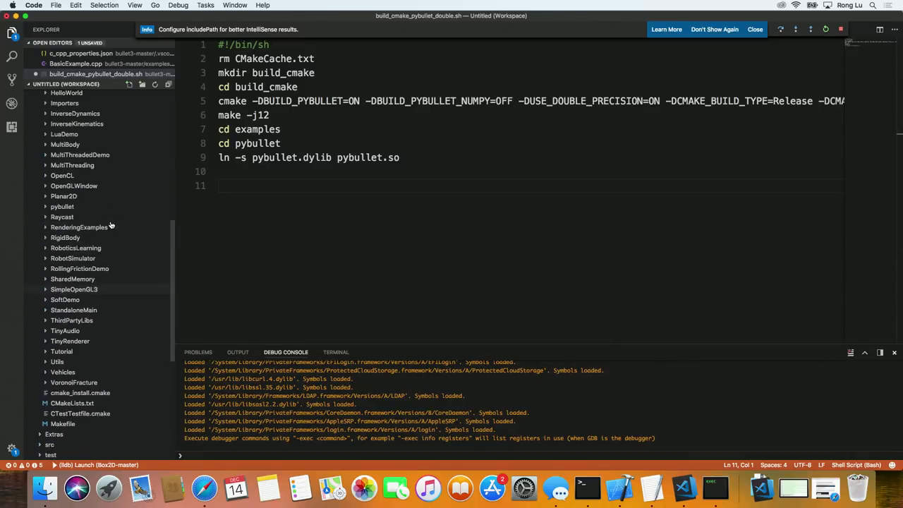
- Expand the build_cmake folder in the Explorer to reveal compile_commands.json
scroll("up", 3)
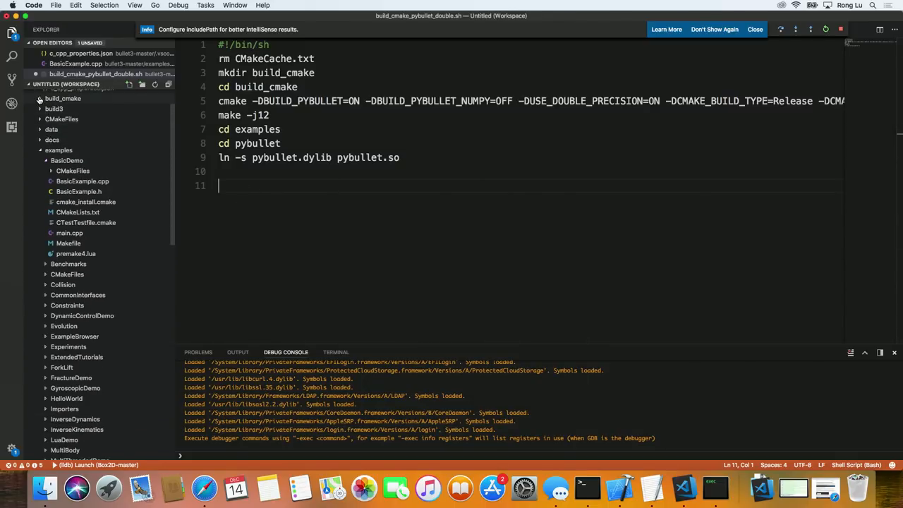
left_click(62, 99)
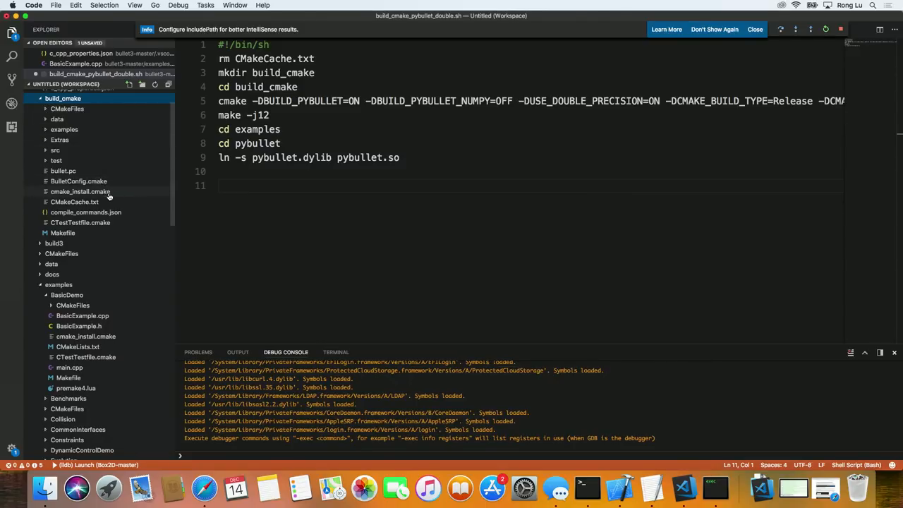
- Inspect compile_commands.json, checking the HelloWorld command and the -DBT_USE_DOUBLE_PRECISION flag
left_click(85, 212)
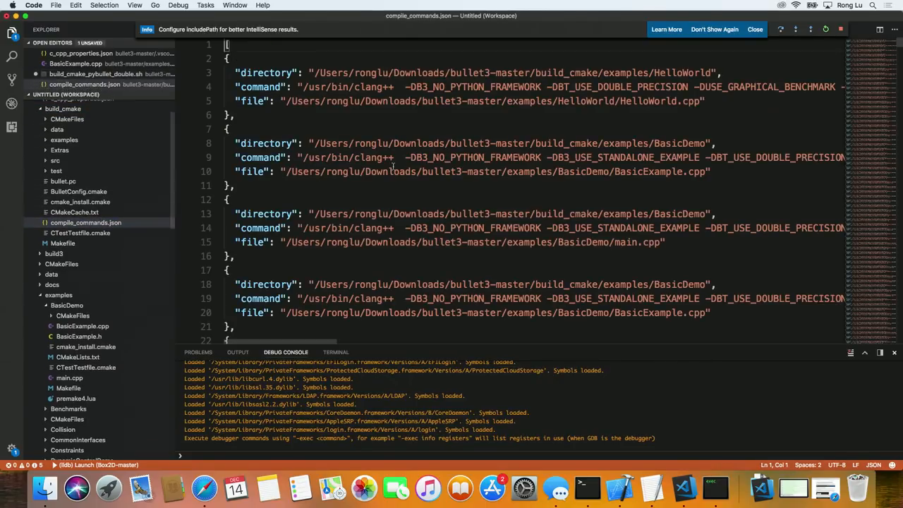
scroll("down", 3)
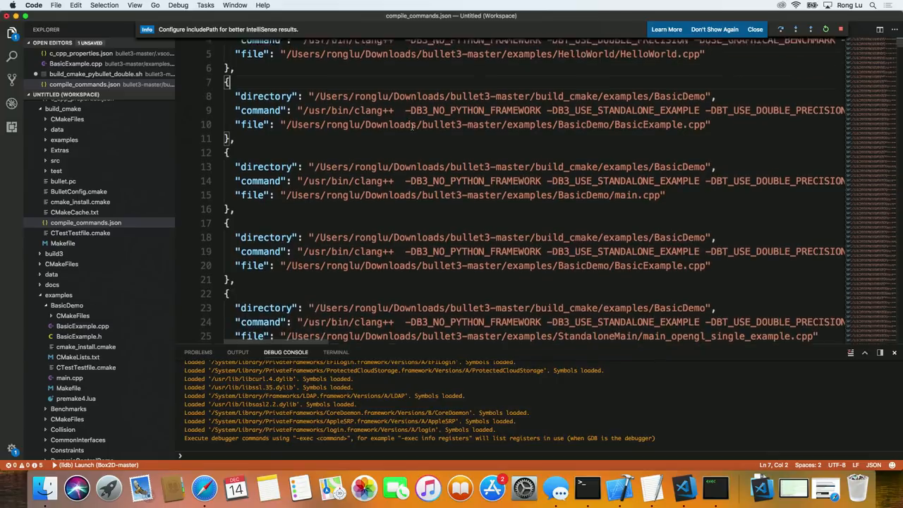
scroll("up", 3)
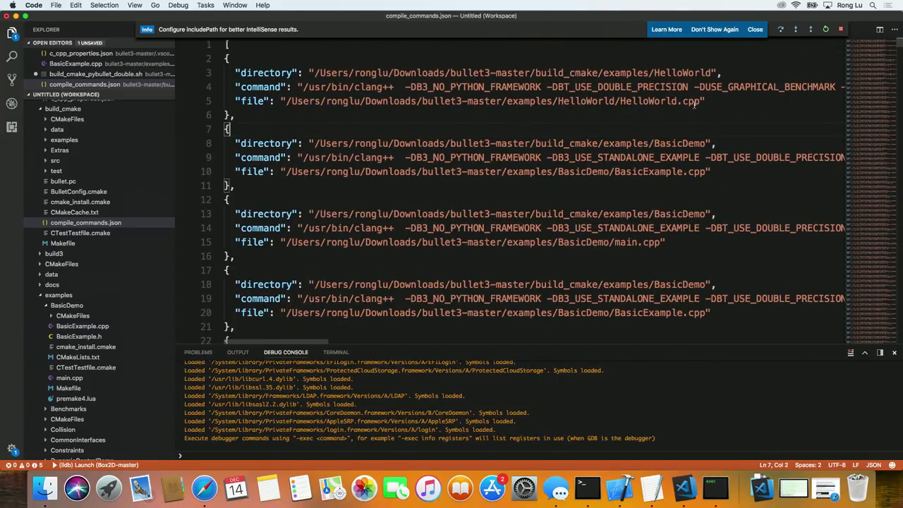
double_click(692, 102)
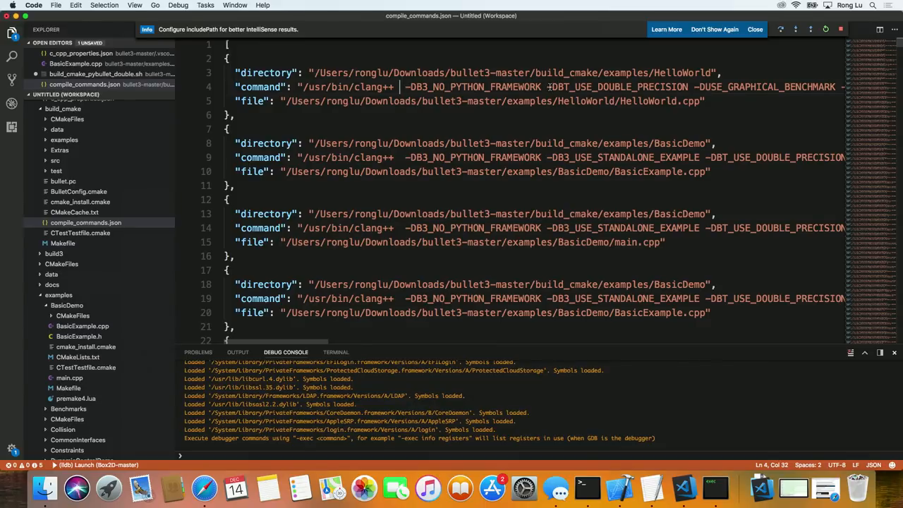
double_click(614, 87)
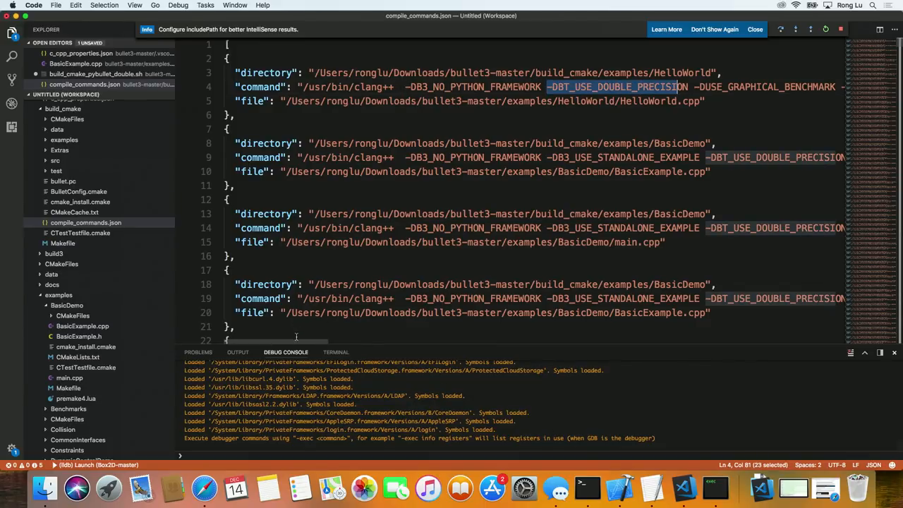
scroll("right", 3)
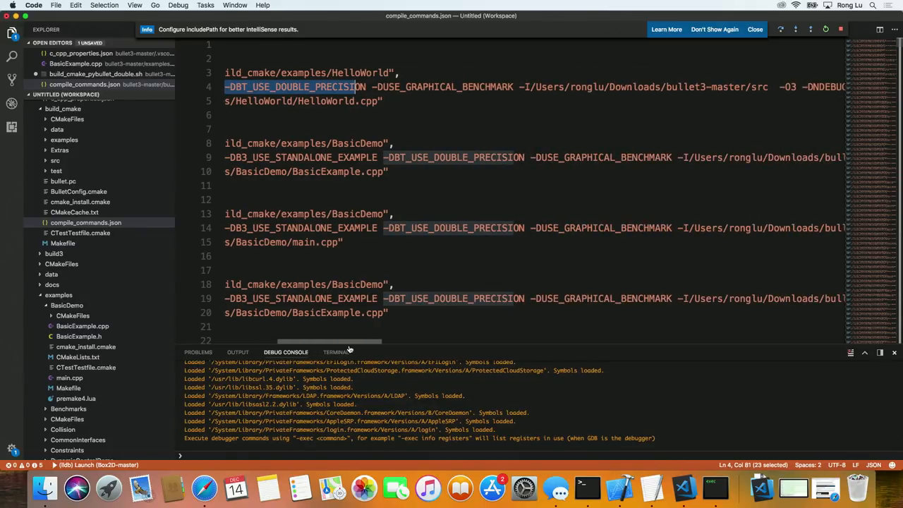
scroll("right", 3)
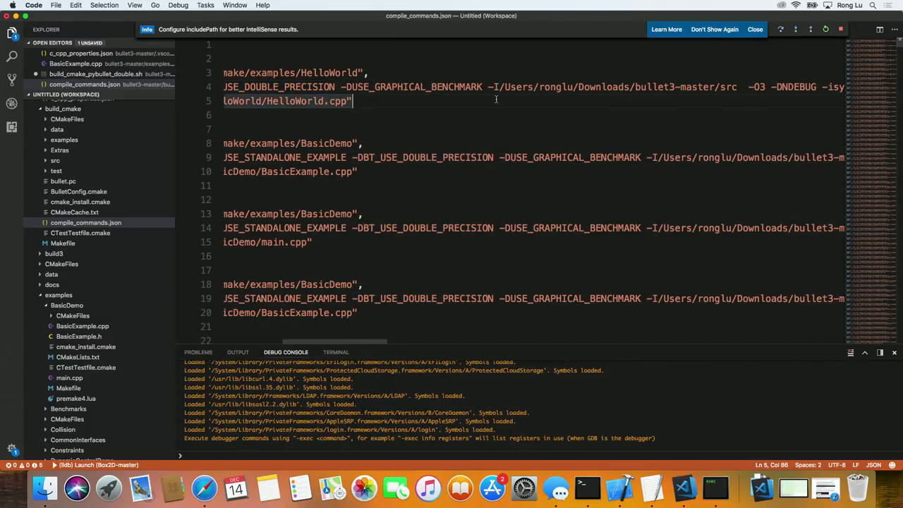
mouse_move(272, 338)
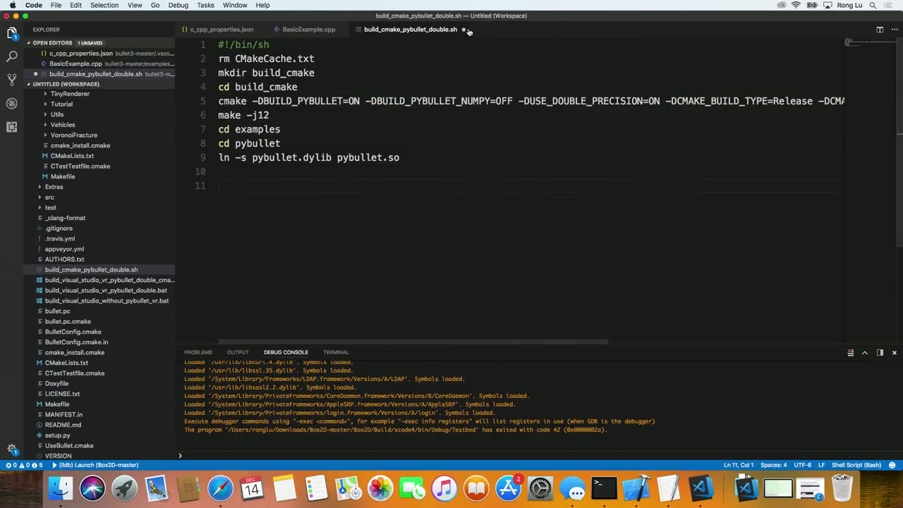
- Set compileCommands to /Users/ronglu/Downloads/bullet3-master/build_cmake/compile_commands.json and check BasicExample.cpp
left_click(220, 28)
type("\"compileCommands\": \"\",")
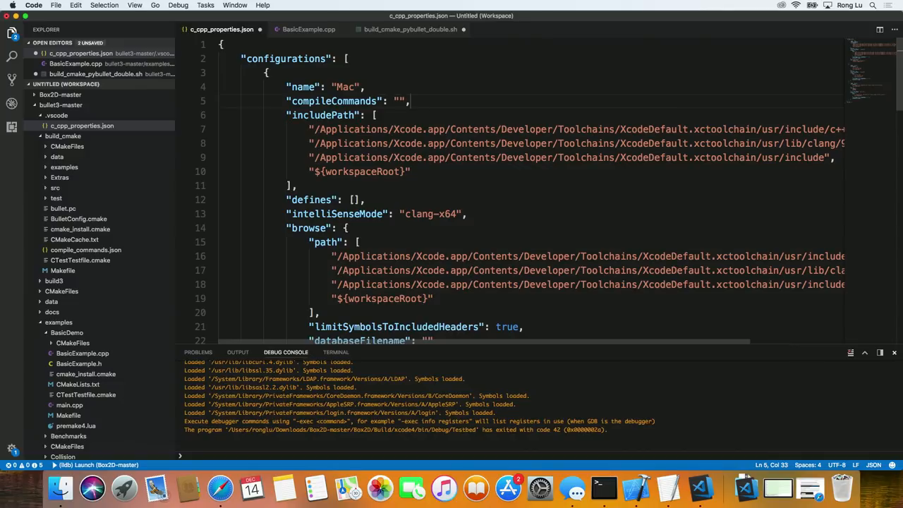
mouse_move(604, 487)
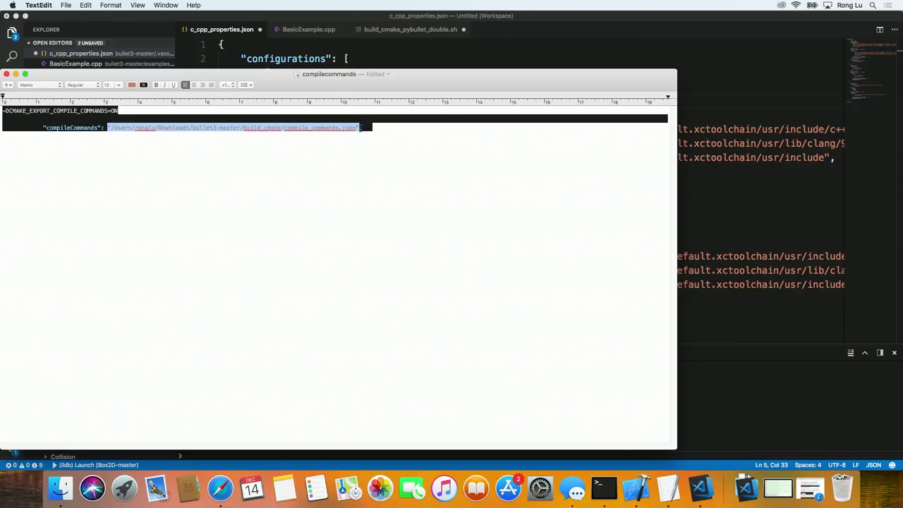
mouse_move(531, 22)
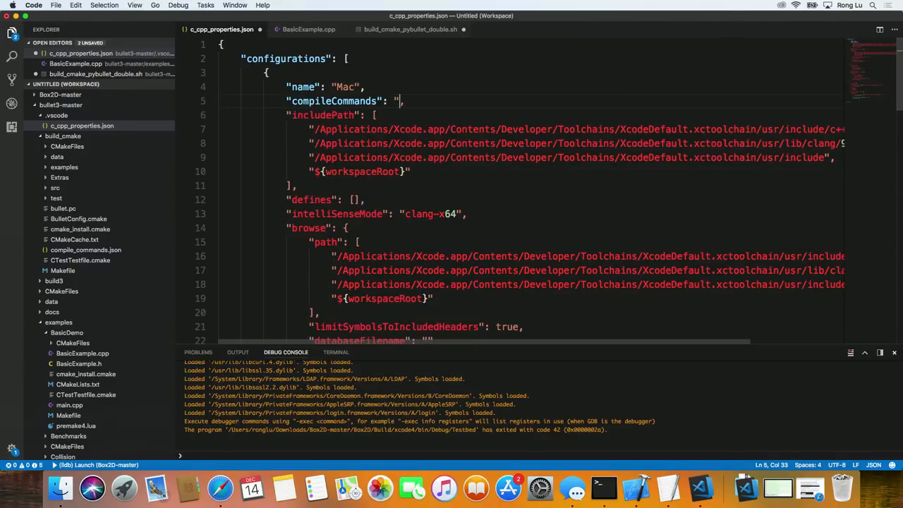
type("/Users/ronglu/Downloads/bullet3-master/build_cmake/compile_commands.json")
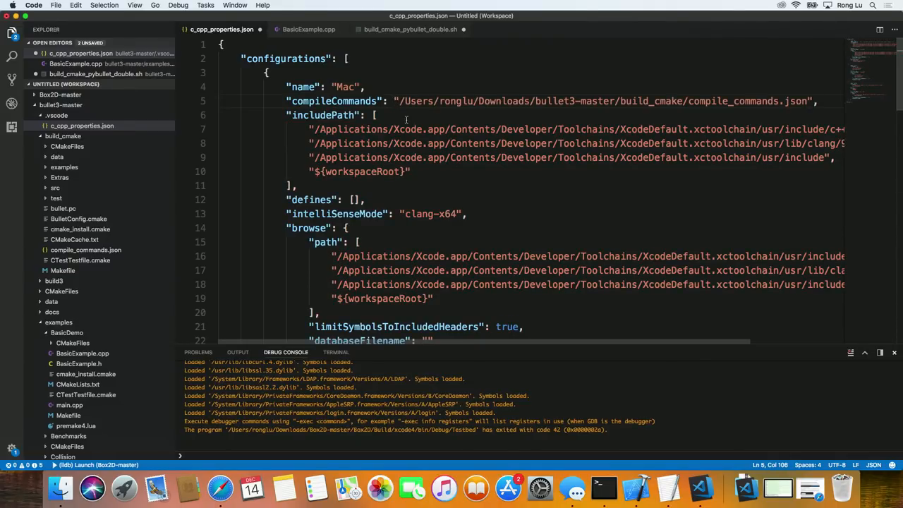
double_click(734, 102)
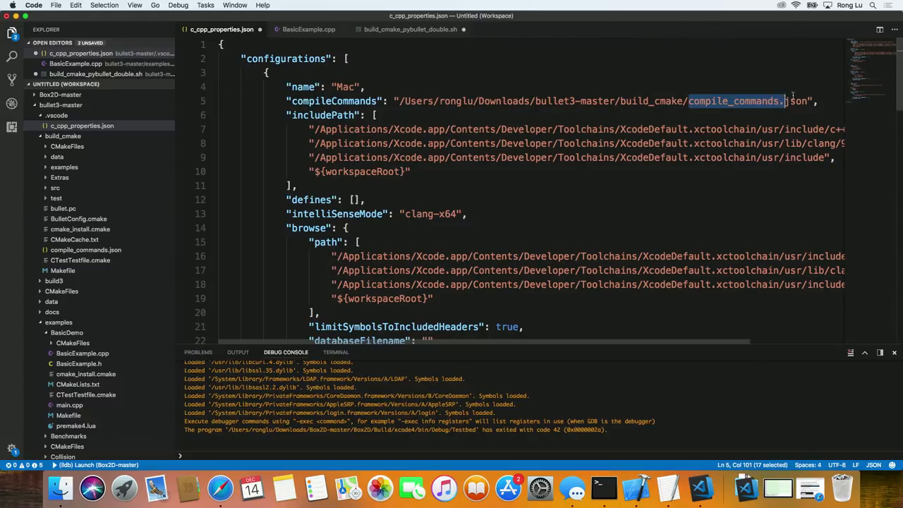
left_click(578, 115)
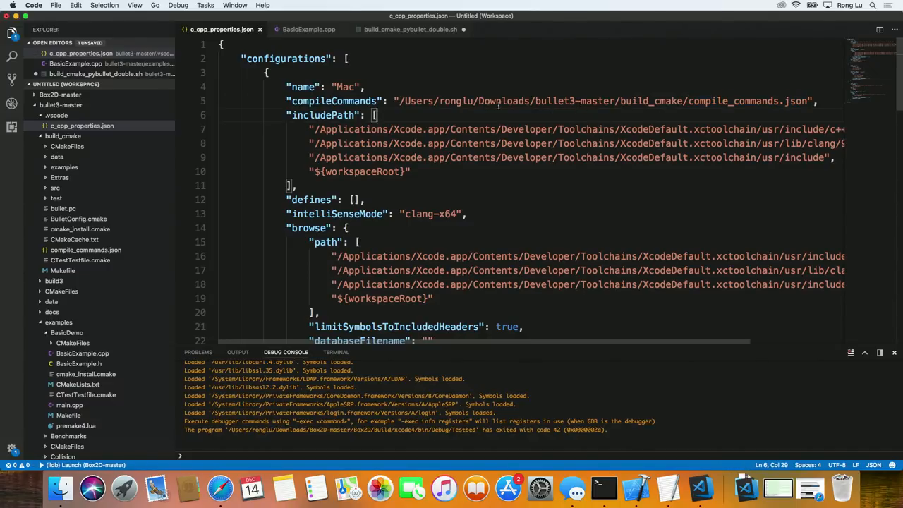
left_click(307, 28)
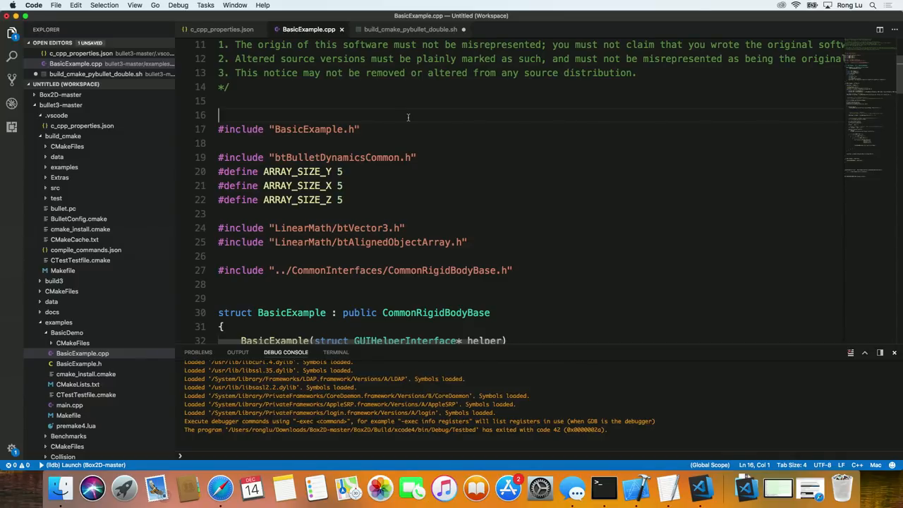
mouse_move(242, 38)
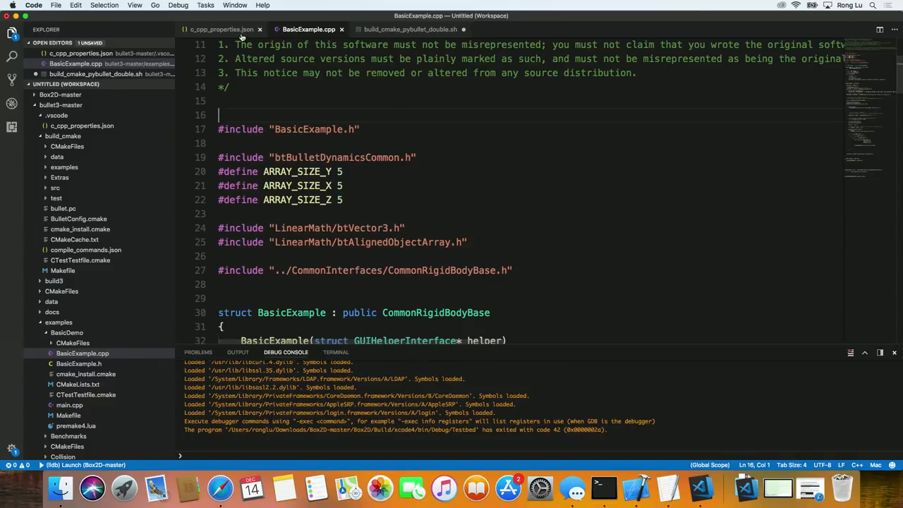
left_click(220, 28)
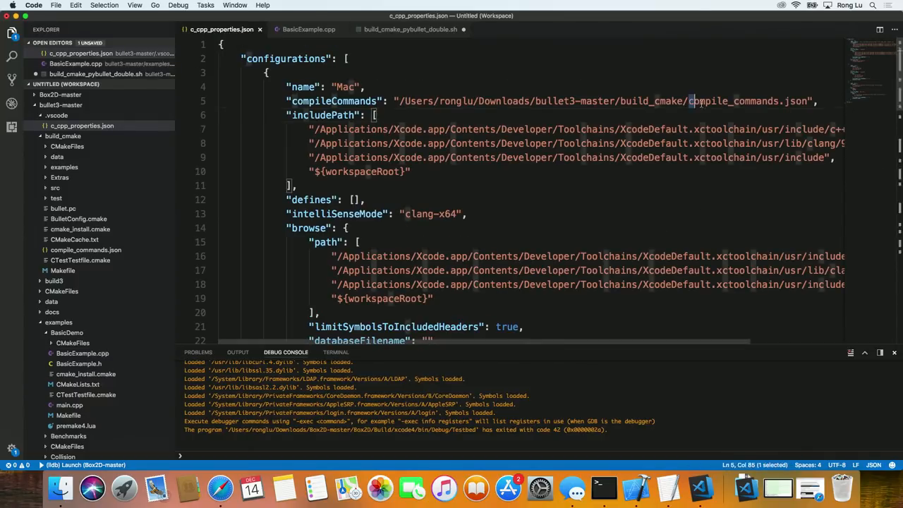
double_click(769, 102)
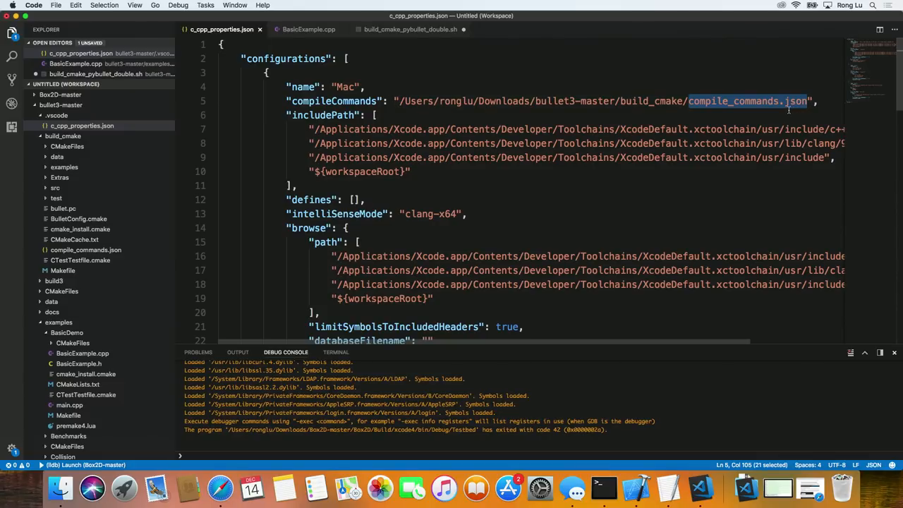
mouse_move(776, 118)
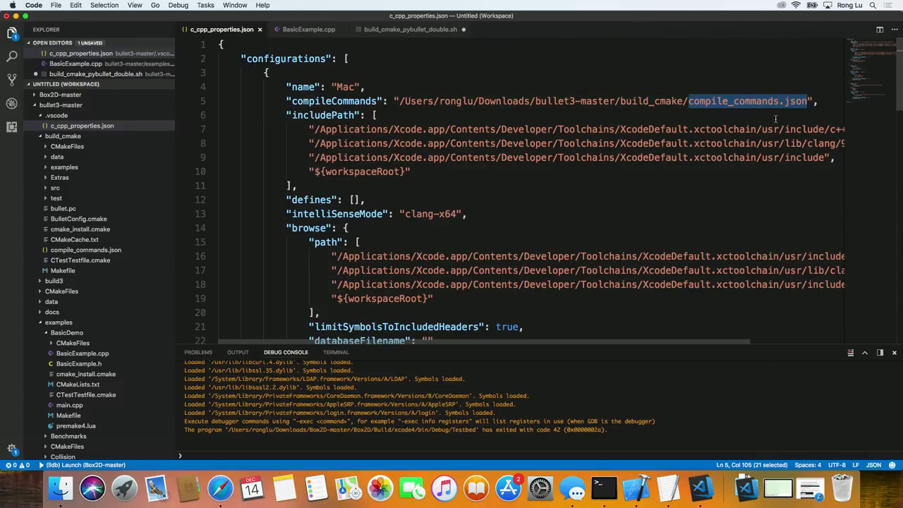